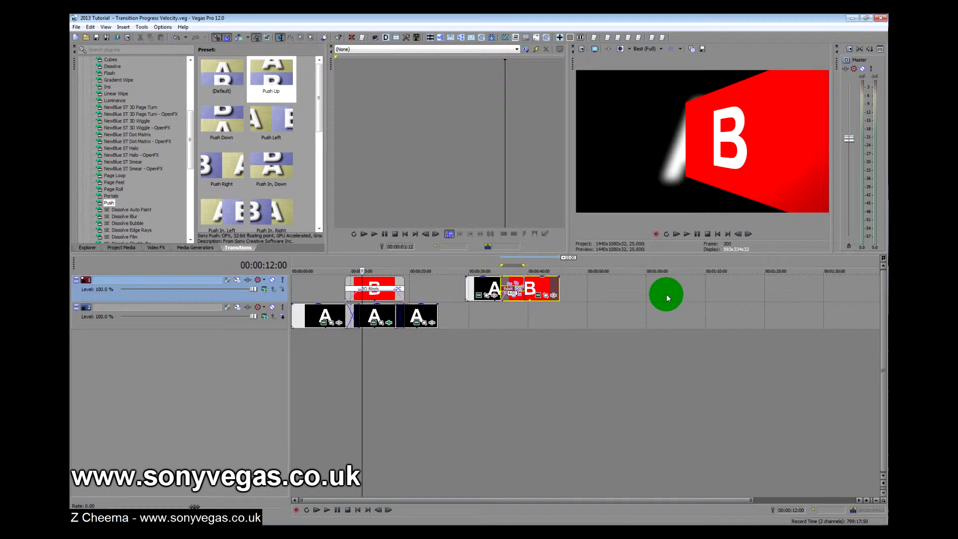
# - Review the existing transition progress envelope options and the top track's motion settings without changes
pyautogui.rightClick(568, 293)
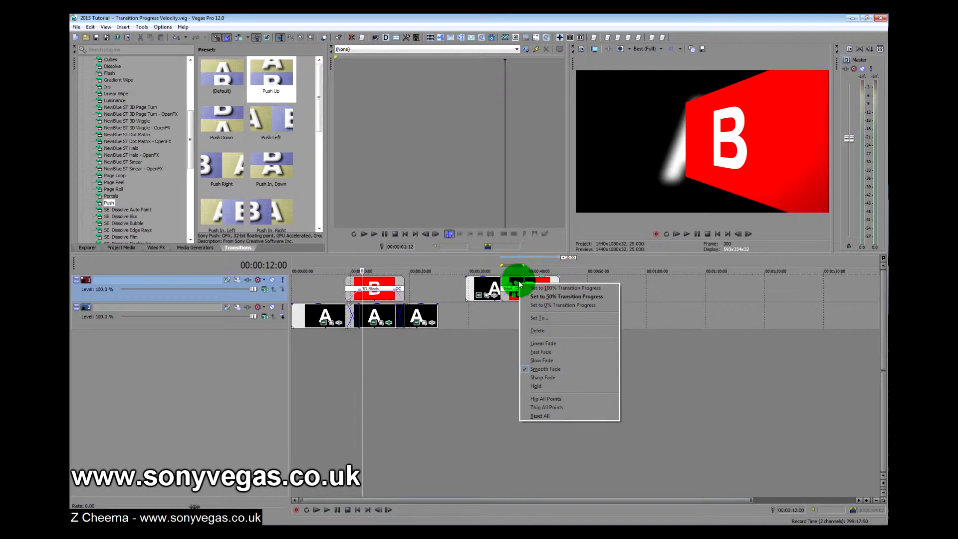
pyautogui.click(556, 288)
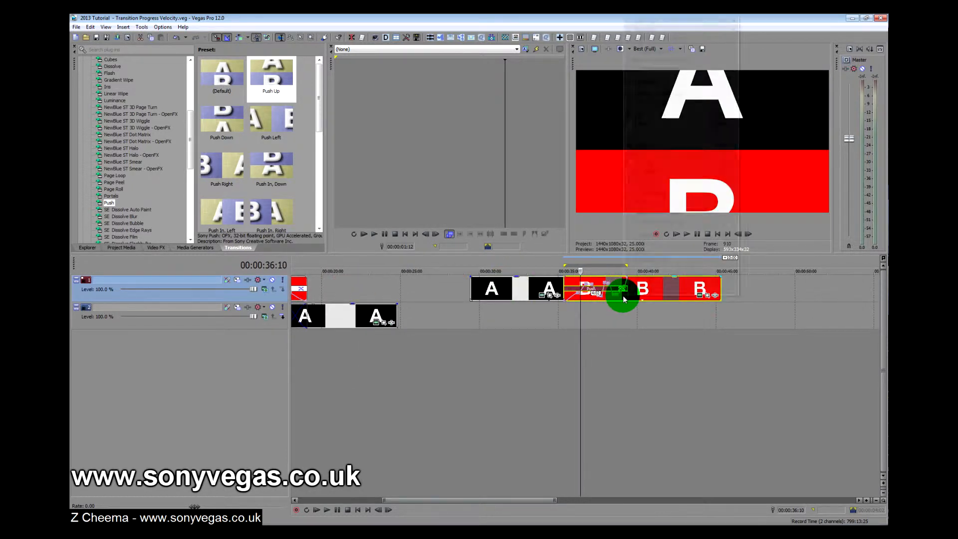
pyautogui.rightClick(623, 297)
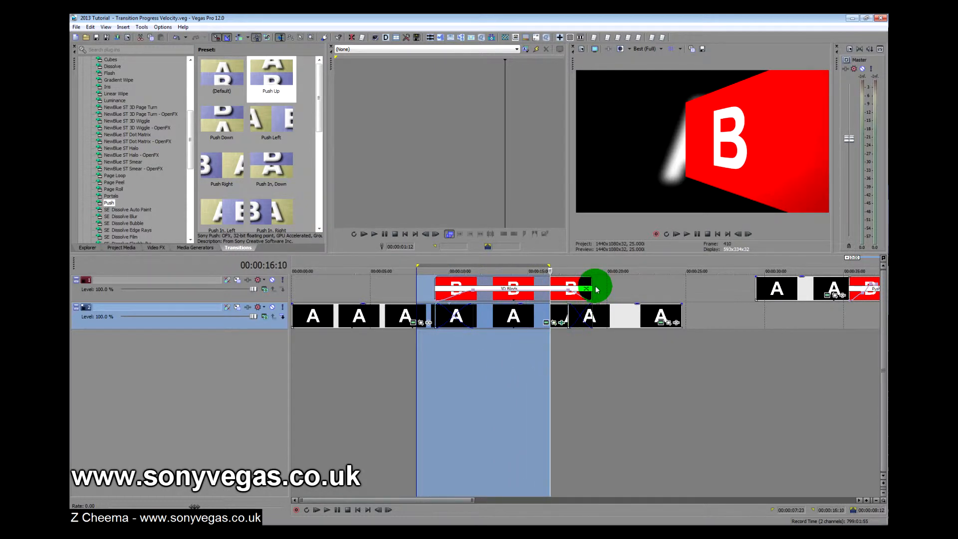
pyautogui.moveTo(249, 283)
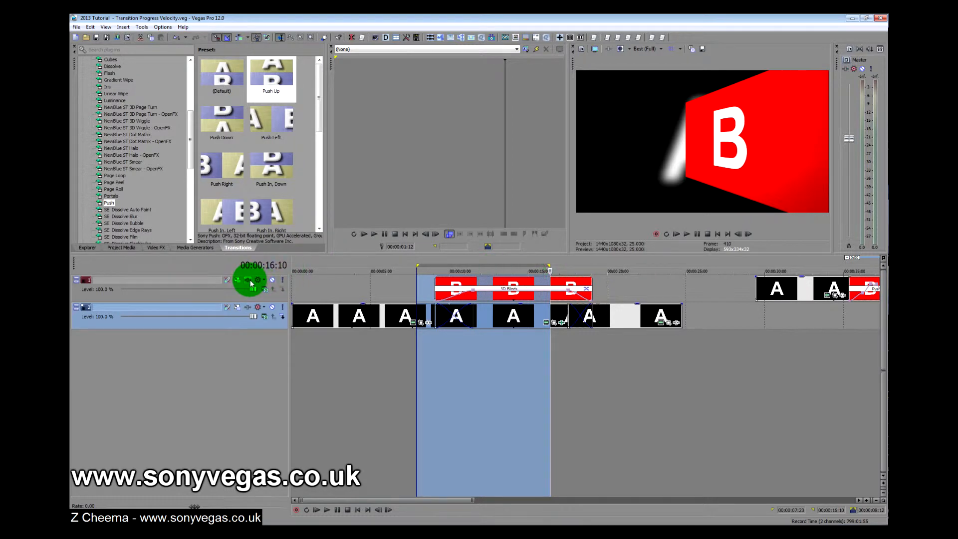
pyautogui.moveTo(249, 280)
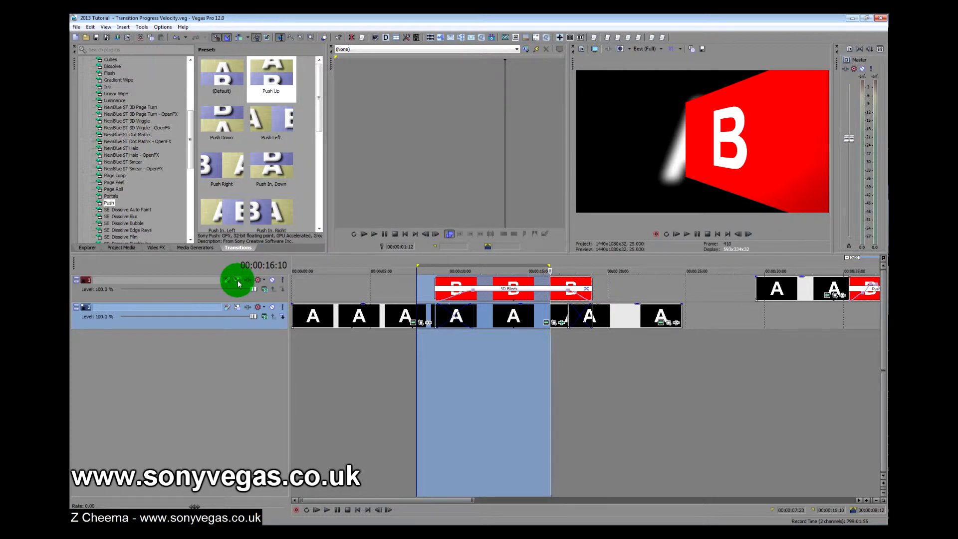
pyautogui.click(235, 279)
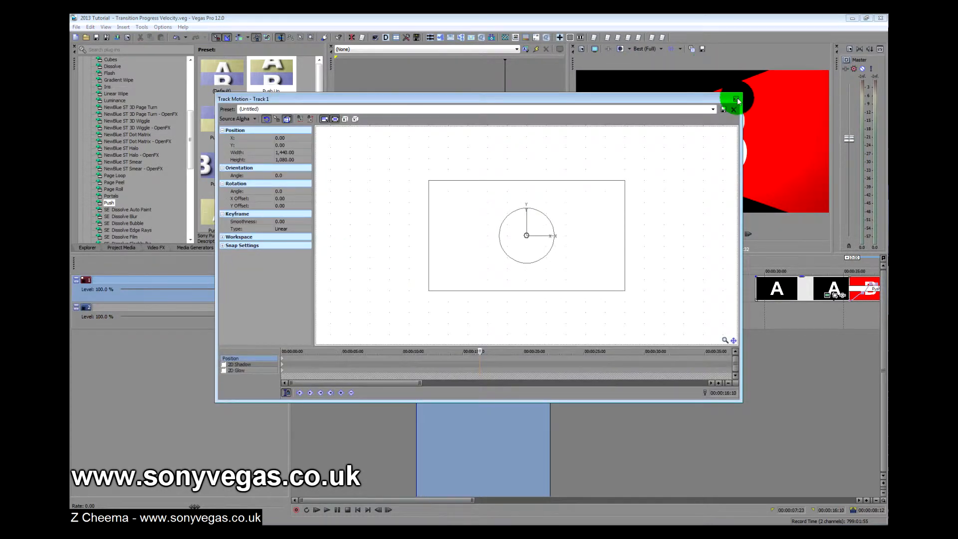
pyautogui.click(732, 99)
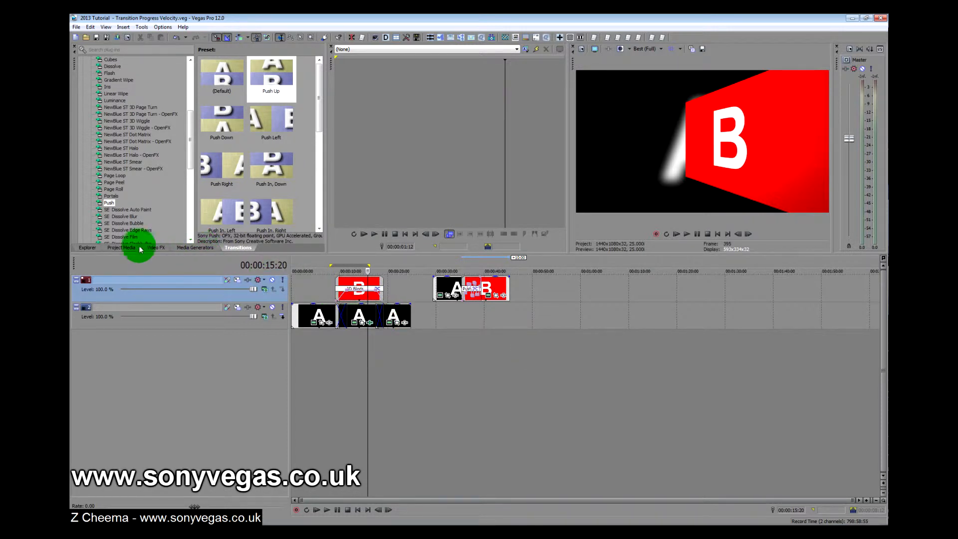
# - From Project Media add Legacy Text 2 (A) to track 2 and Legacy Text 3 (B) to track 1 near 00:01:00
pyautogui.click(121, 248)
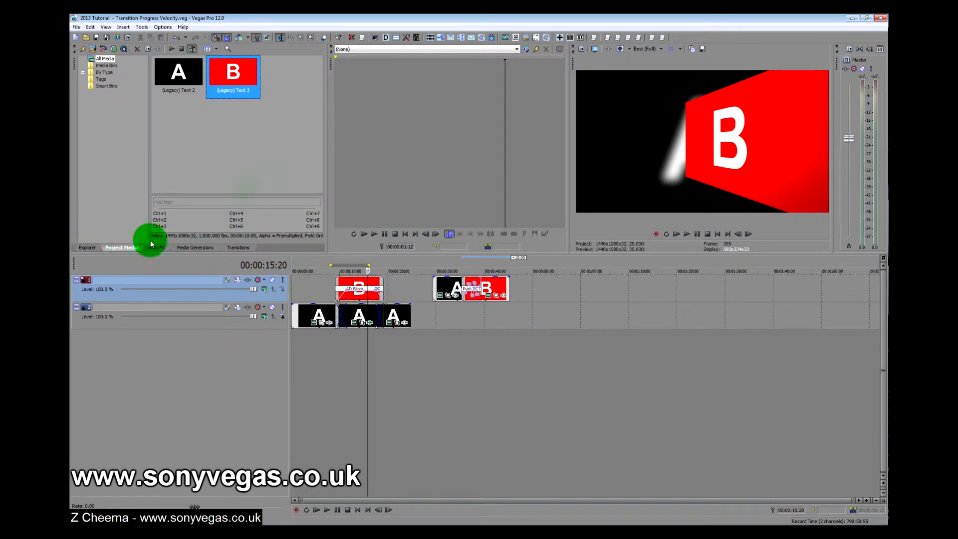
pyautogui.click(178, 71)
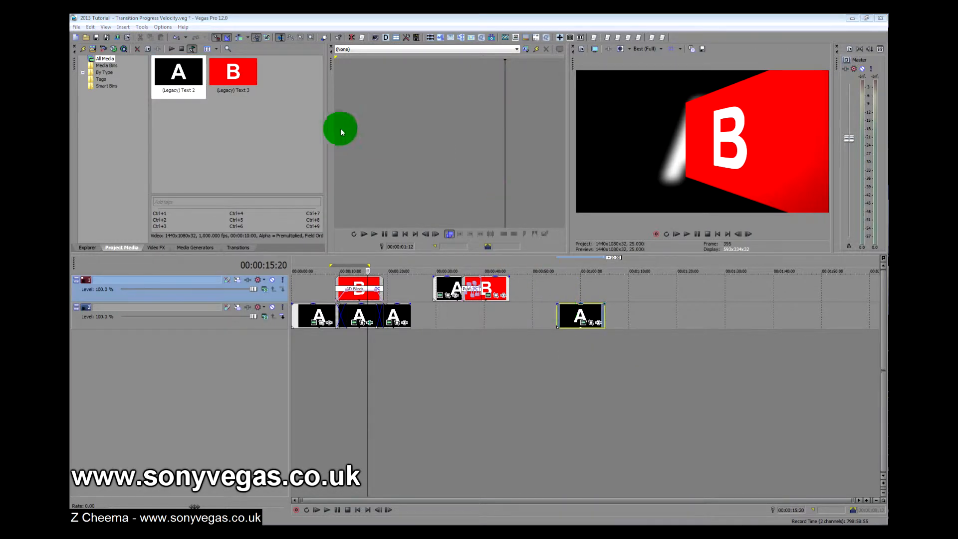
pyautogui.click(233, 72)
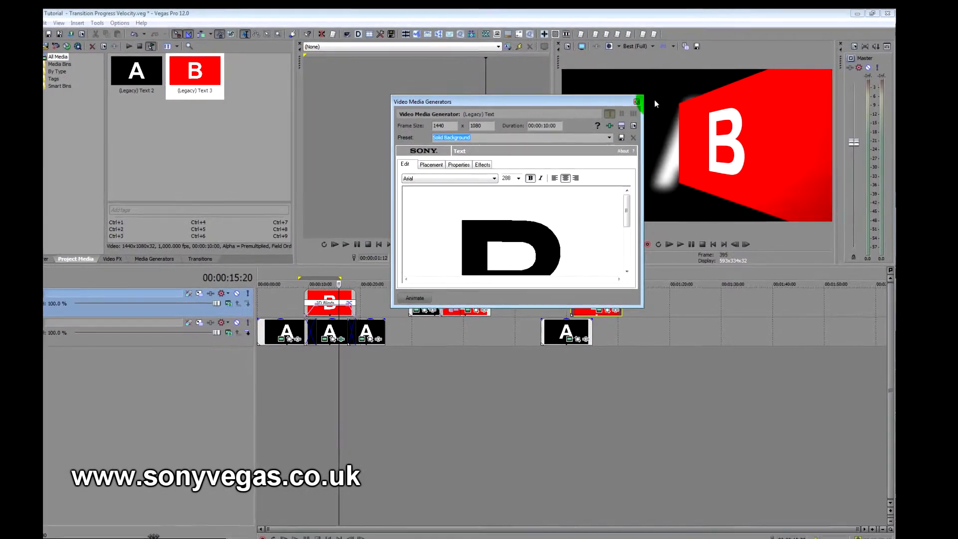
pyautogui.click(638, 101)
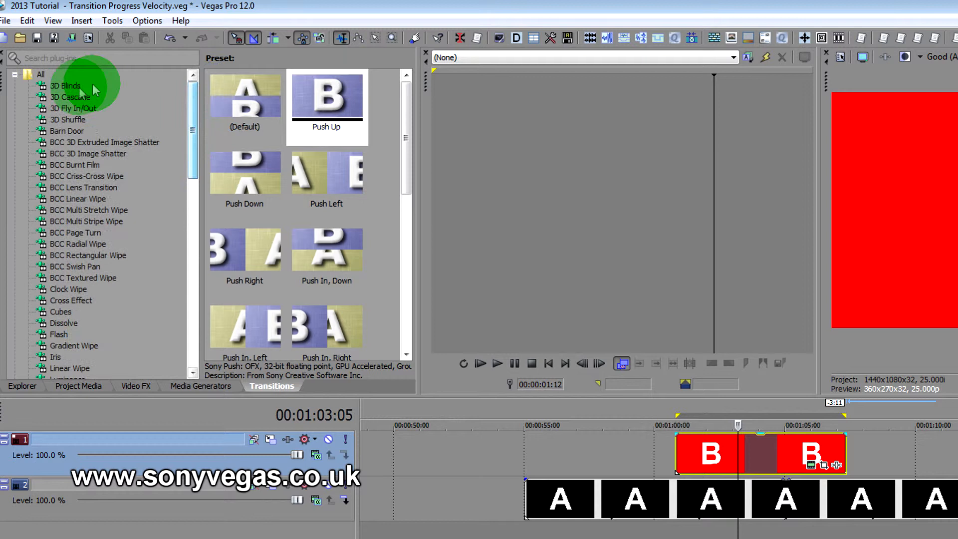
# - Apply a 3D Blinds preset to the start of the B event
pyautogui.click(65, 86)
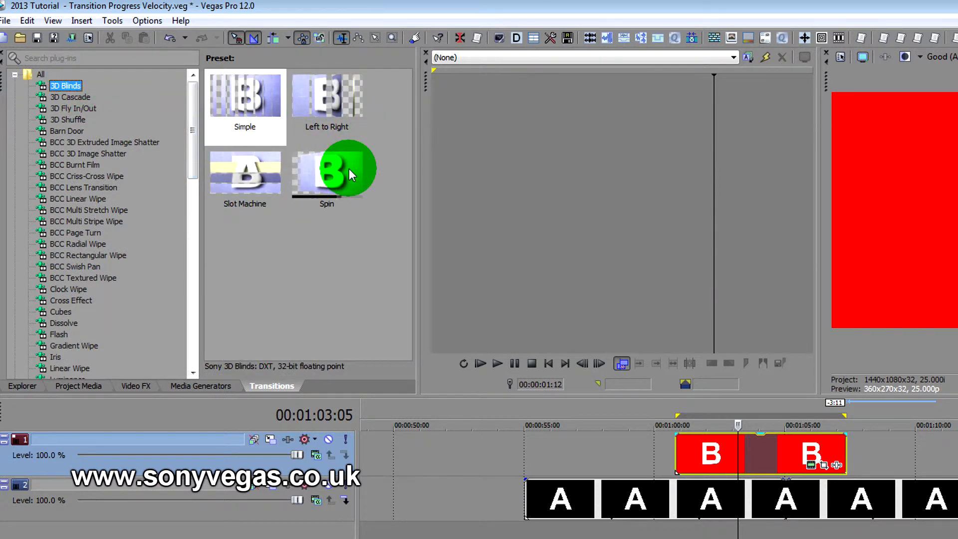
pyautogui.click(333, 171)
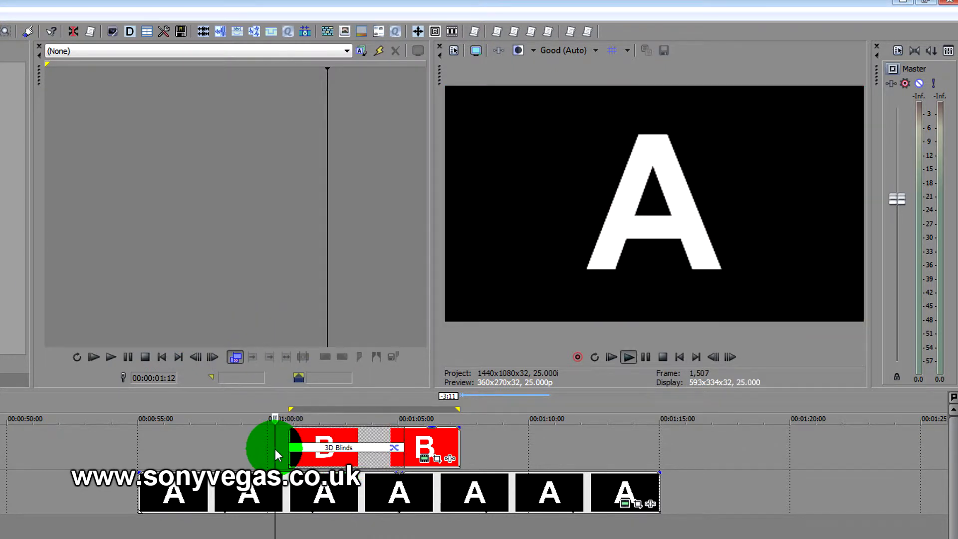
# - Lengthen the B event's 3D Blinds fade-in to an offset of about 00:00:05:09
pyautogui.click(629, 358)
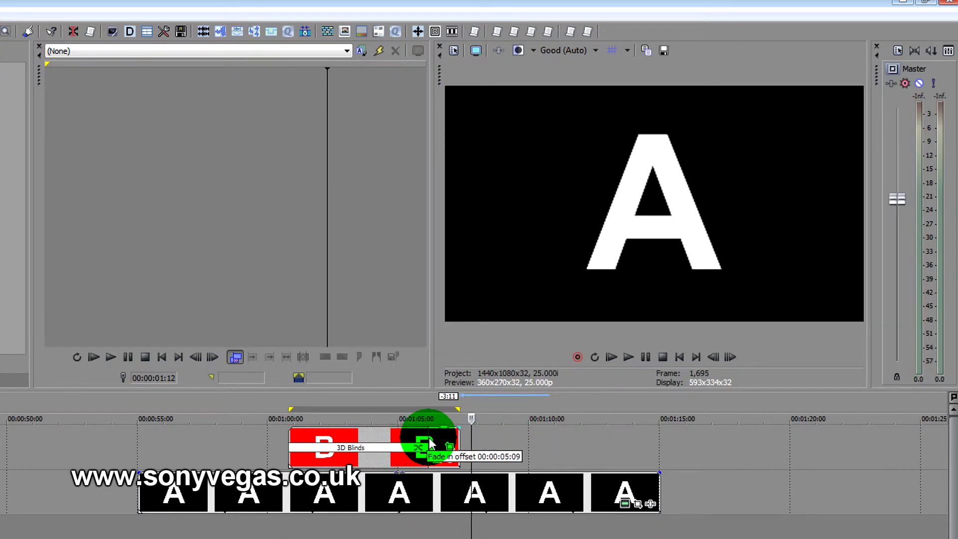
pyautogui.moveTo(429, 443); pyautogui.dragTo(440, 443)
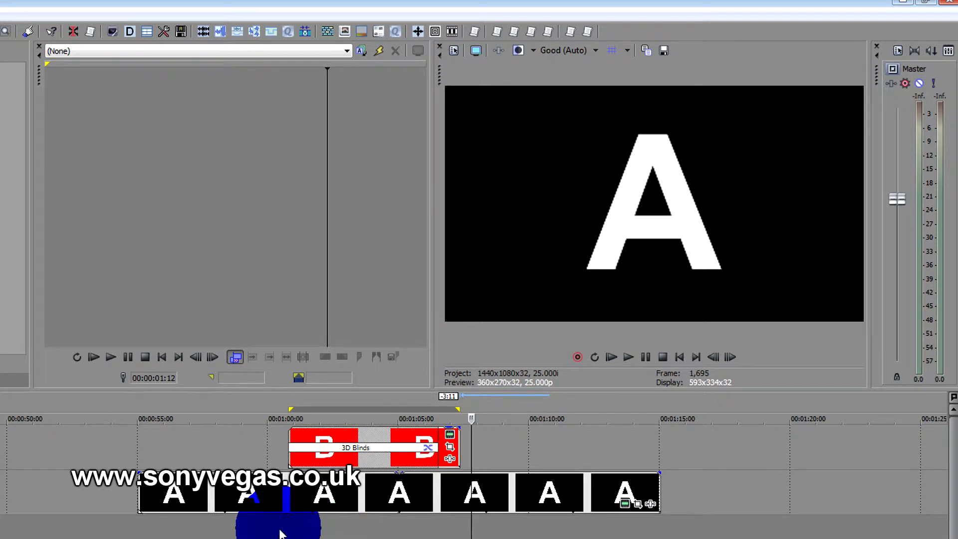
pyautogui.click(628, 357)
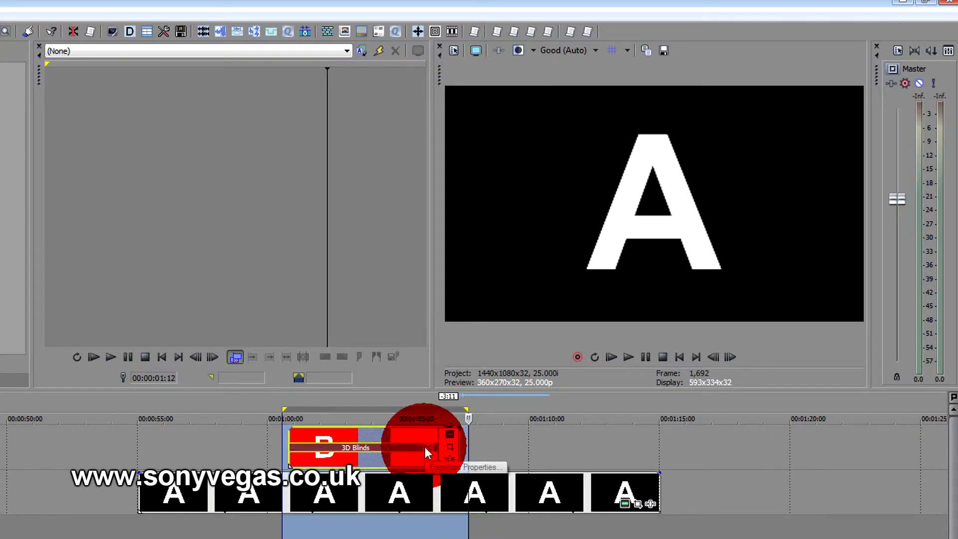
# - Show the Transition Progress envelope on B's 3D Blinds and zoom into its span
pyautogui.rightClick(428, 452)
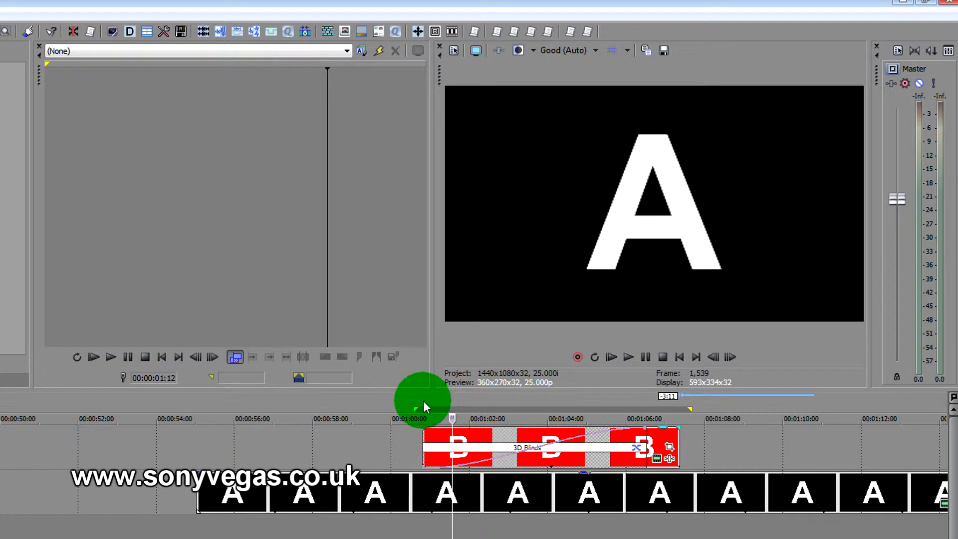
pyautogui.moveTo(425, 406); pyautogui.dragTo(484, 418)
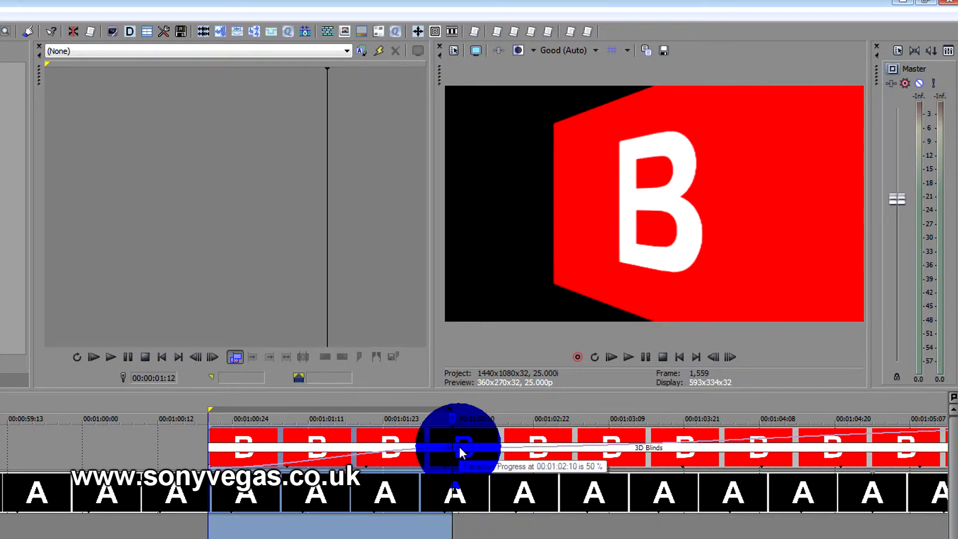
# - Add envelope points held at 50% Transition Progress so the 3D Blinds pauses midway
pyautogui.rightClick(457, 449)
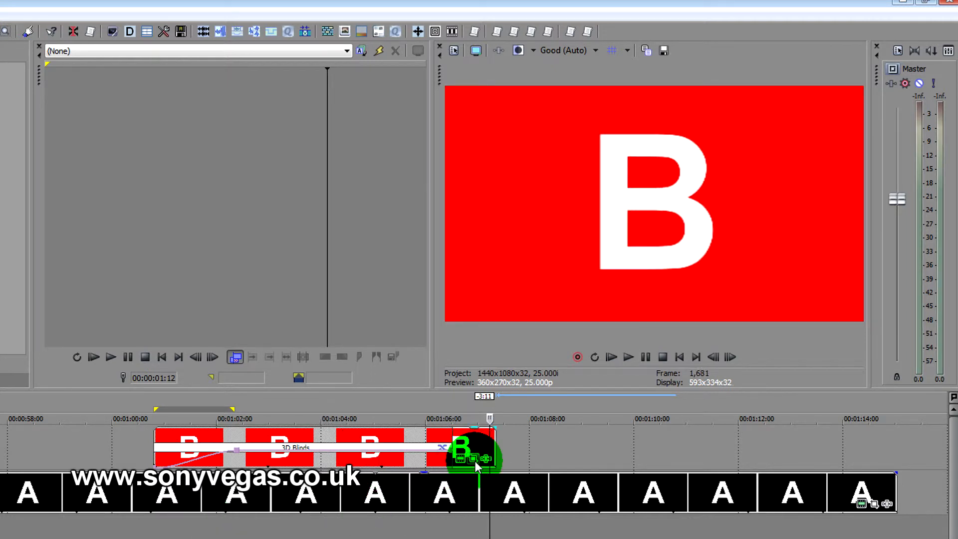
pyautogui.moveTo(473, 452); pyautogui.dragTo(458, 447)
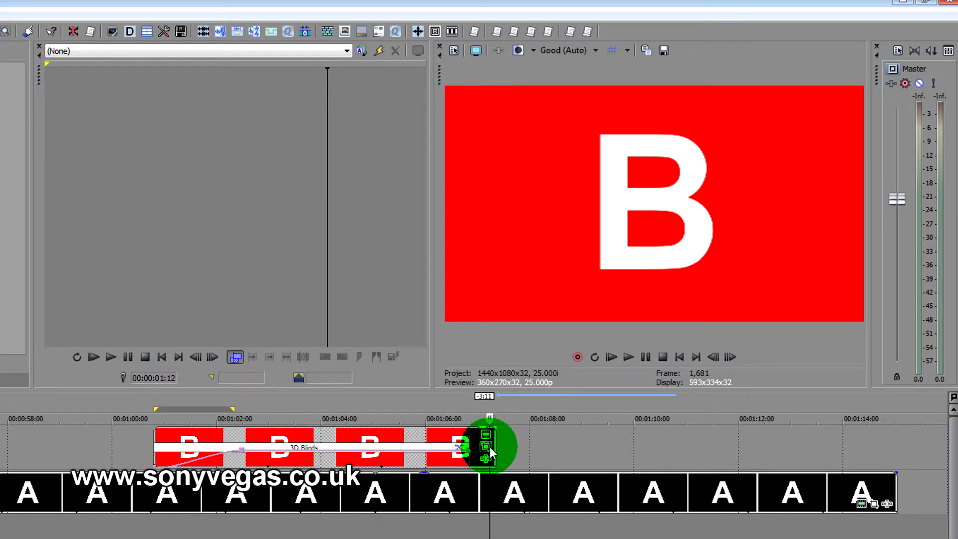
pyautogui.click(488, 436)
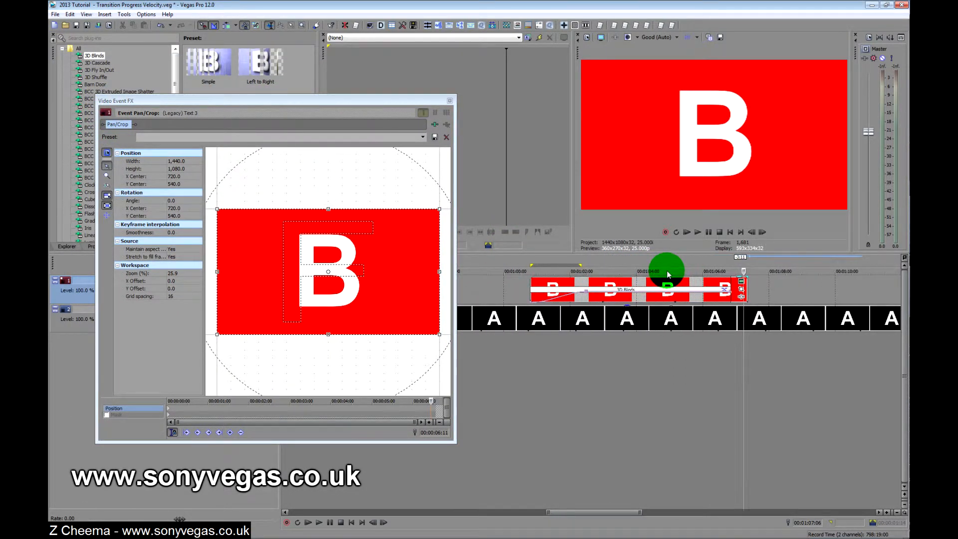
# - Fine-tune the 50% progress hold point and bring up Event Pan/Crop for B
pyautogui.moveTo(276, 100); pyautogui.dragTo(421, 132)
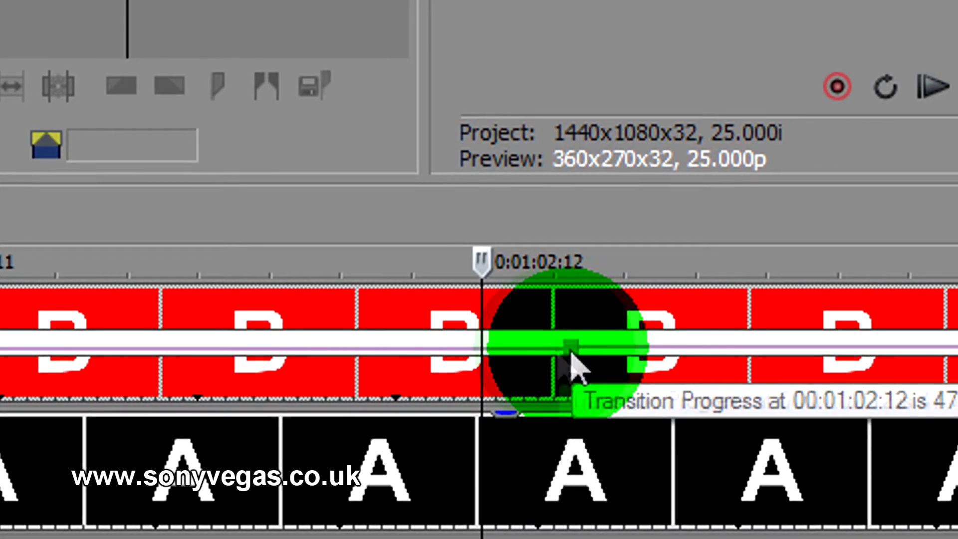
pyautogui.moveTo(575, 360); pyautogui.dragTo(464, 360)
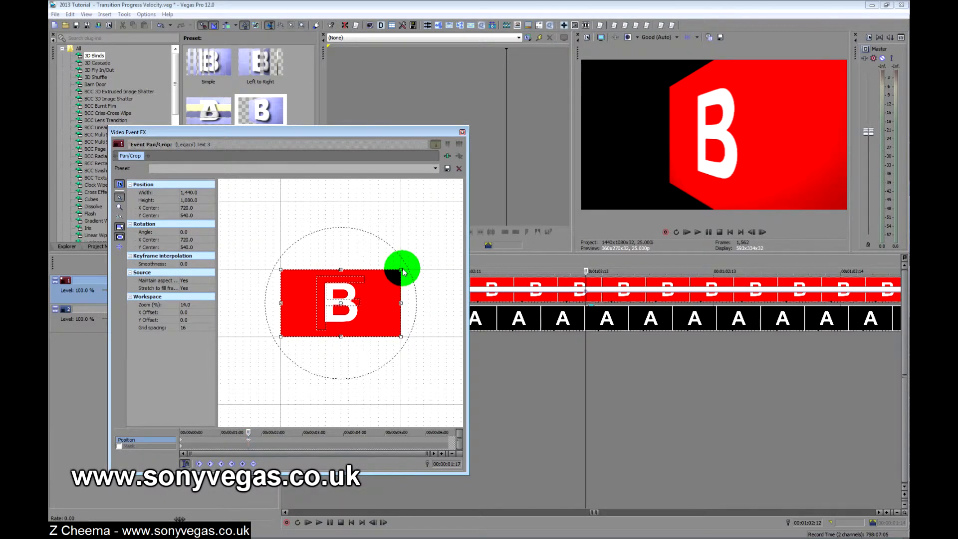
# - Shrink picture B in Pan/Crop and shift it to the right so A shows beside it
pyautogui.moveTo(403, 271); pyautogui.dragTo(443, 250)
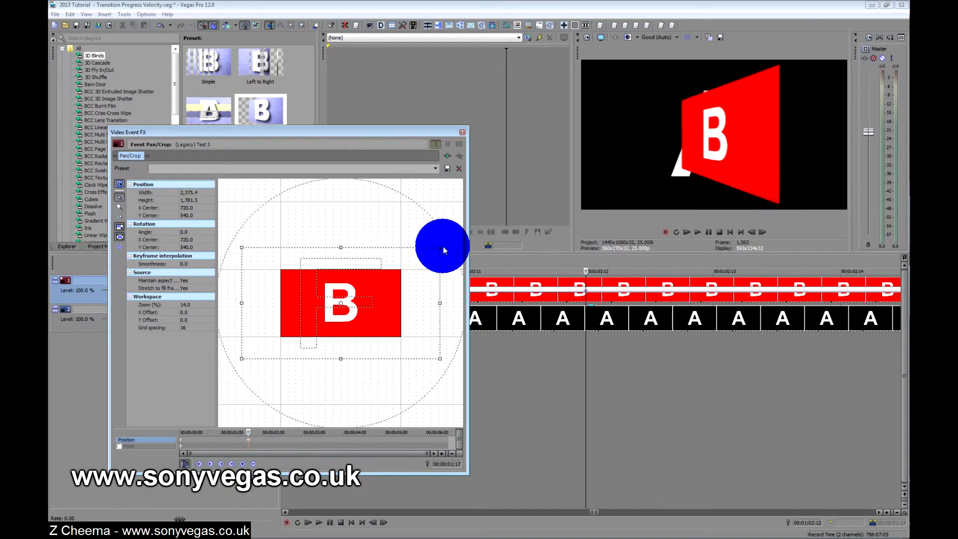
pyautogui.moveTo(444, 250); pyautogui.dragTo(371, 289)
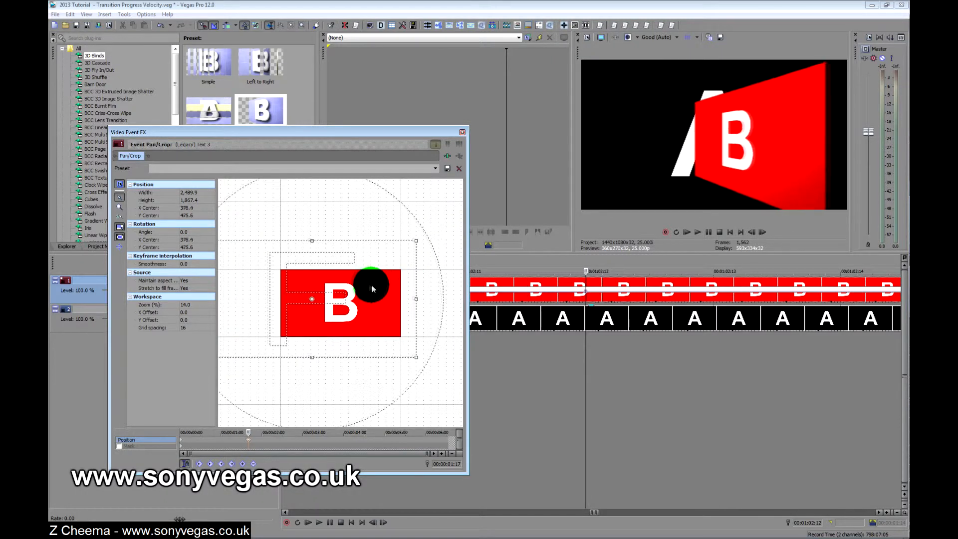
pyautogui.moveTo(372, 290); pyautogui.dragTo(409, 238)
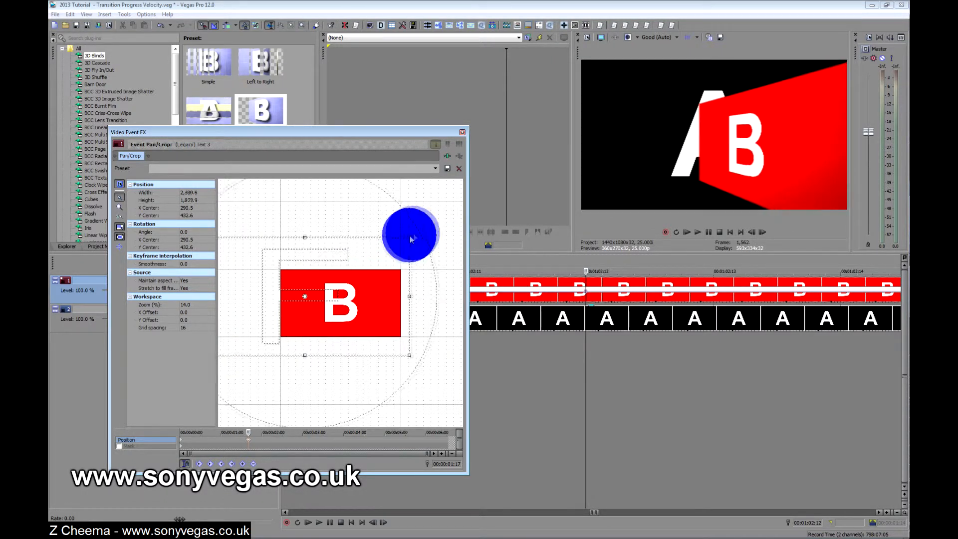
pyautogui.moveTo(410, 236); pyautogui.dragTo(383, 281)
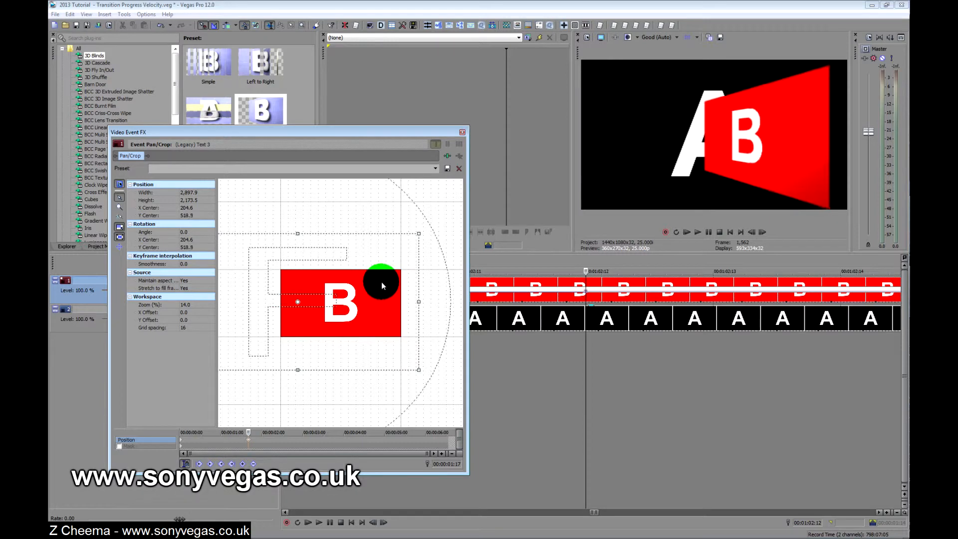
pyautogui.moveTo(382, 282); pyautogui.dragTo(375, 287)
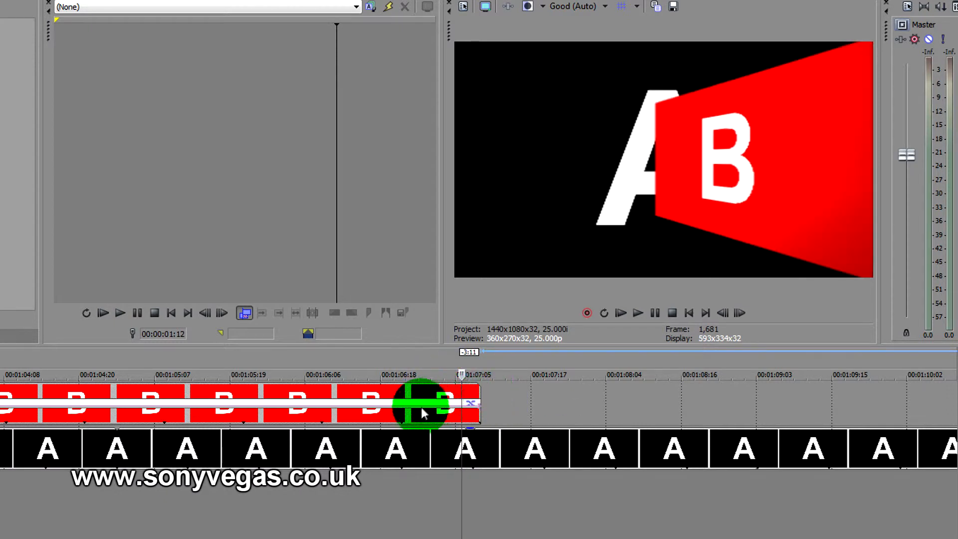
# - Mark a loop region over the end of the B event
pyautogui.moveTo(422, 407); pyautogui.dragTo(382, 406)
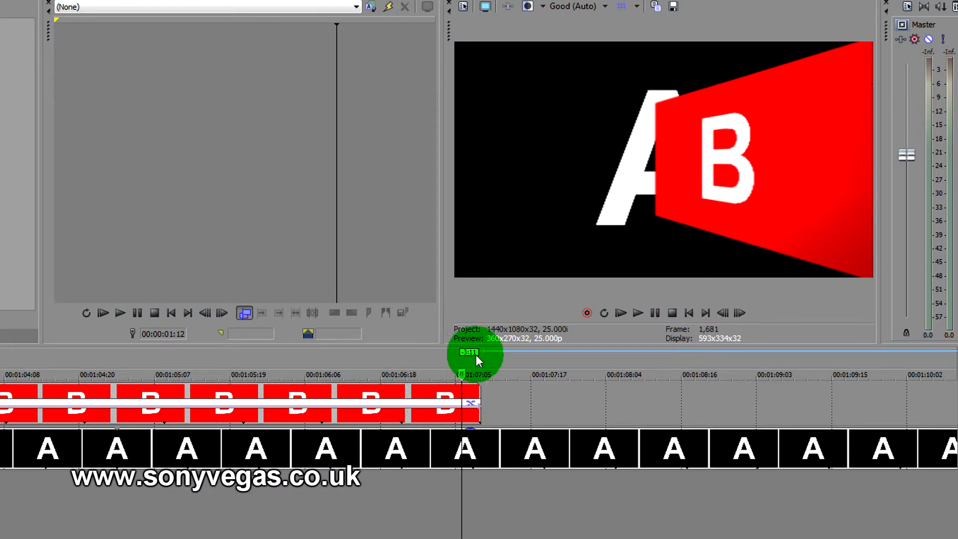
pyautogui.moveTo(477, 360); pyautogui.dragTo(333, 366)
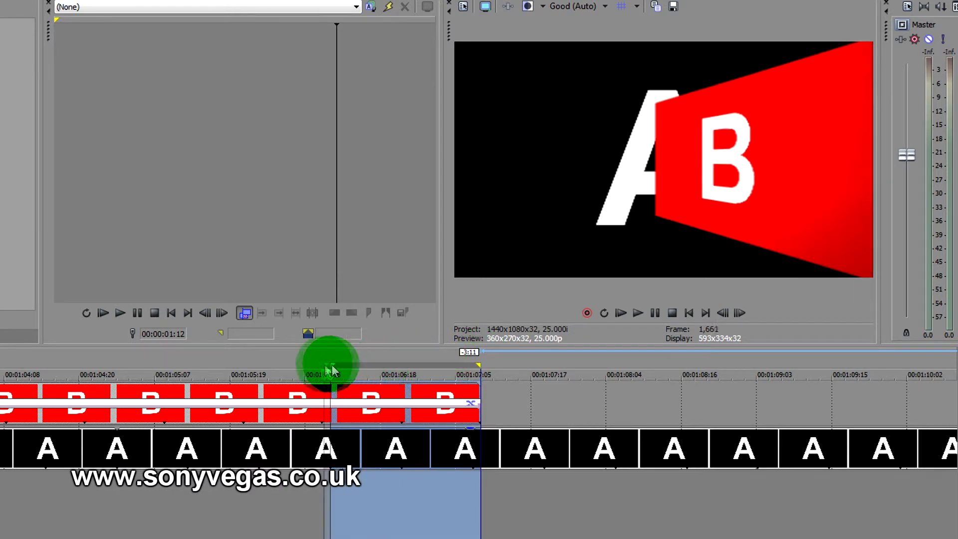
pyautogui.moveTo(336, 367); pyautogui.dragTo(293, 404)
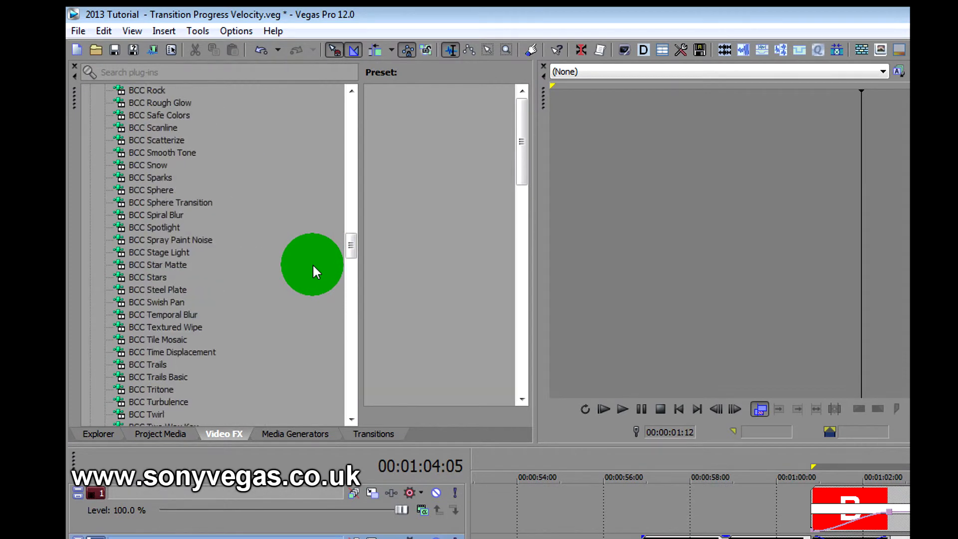
# - Scroll the Video FX plug-in list down to the Border effect
pyautogui.moveTo(350, 245); pyautogui.dragTo(351, 290)
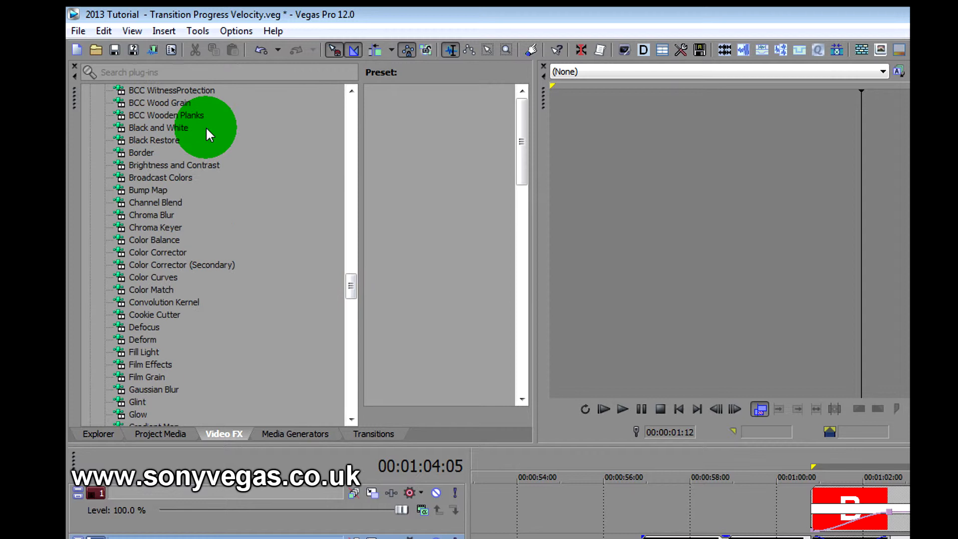
pyautogui.moveTo(147, 216)
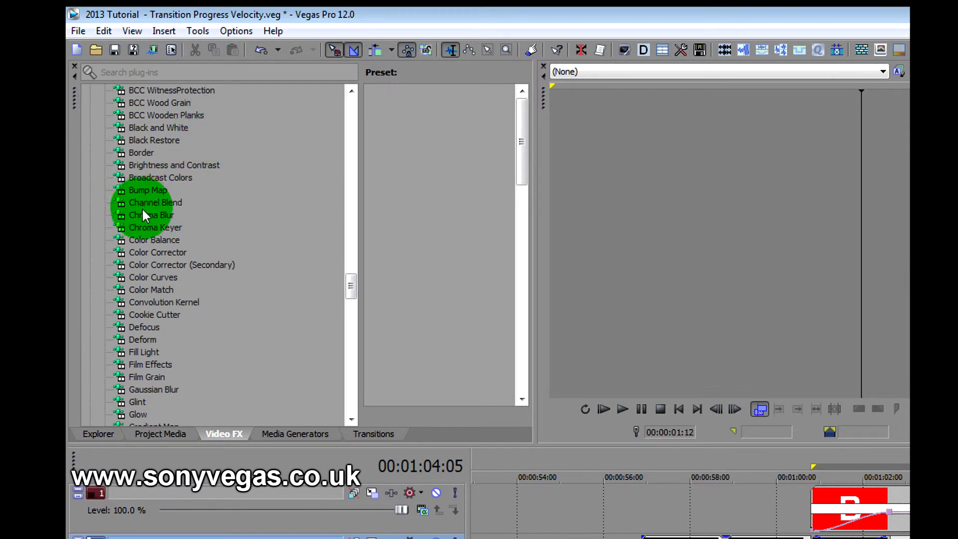
pyautogui.click(141, 152)
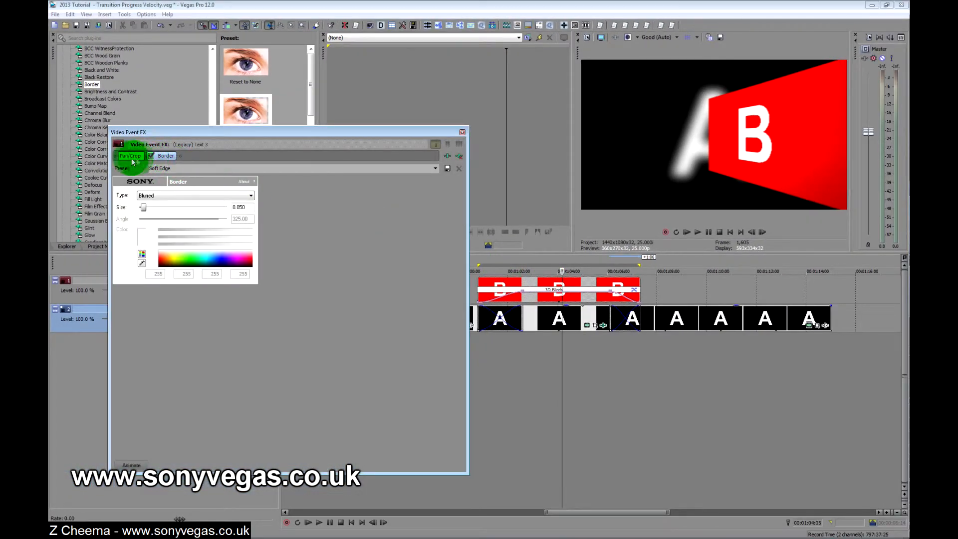
# - Give B a Border effect with the Soft Edge preset, Type Blurred, size 0.050
pyautogui.click(165, 156)
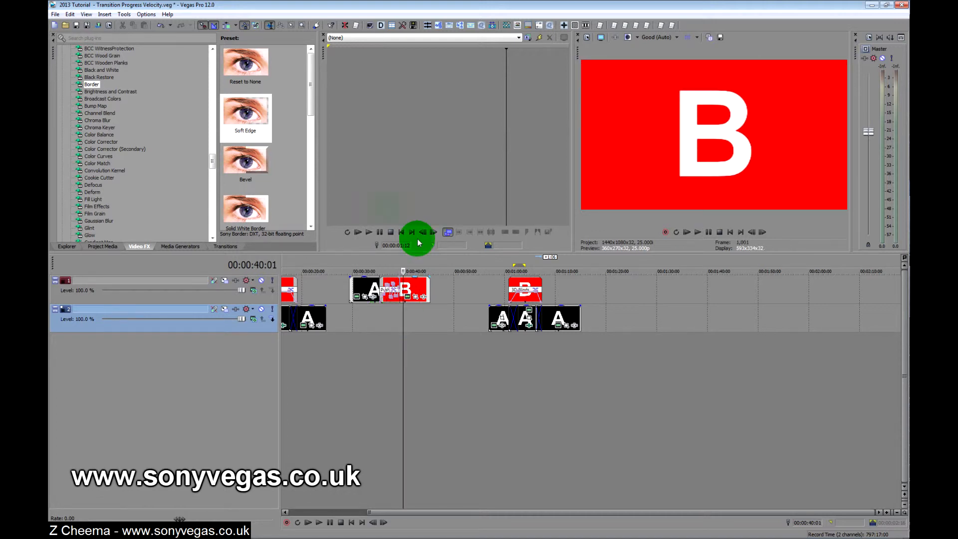
# - Apply the Push transition to the A-to-B crossfade near 1:28
pyautogui.click(103, 246)
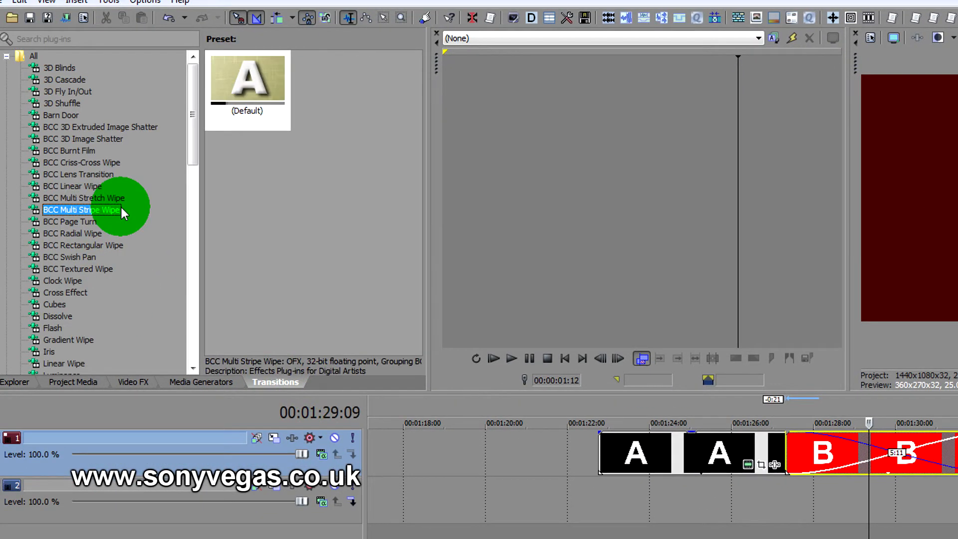
pyautogui.click(62, 257)
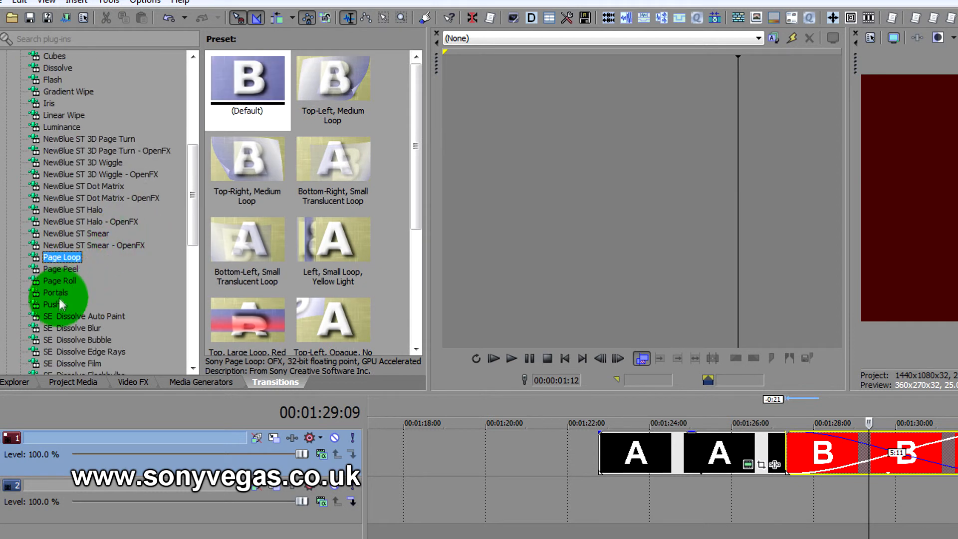
pyautogui.click(51, 305)
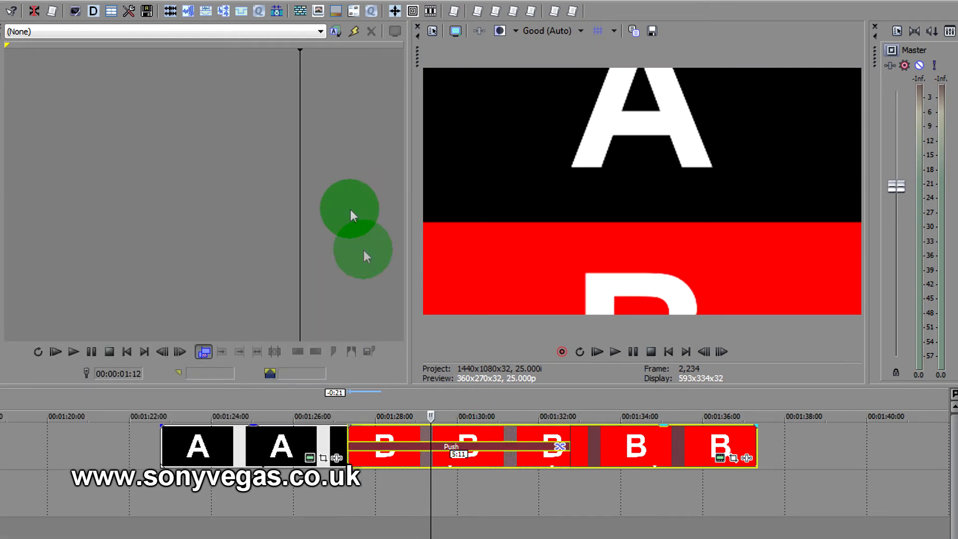
pyautogui.click(616, 351)
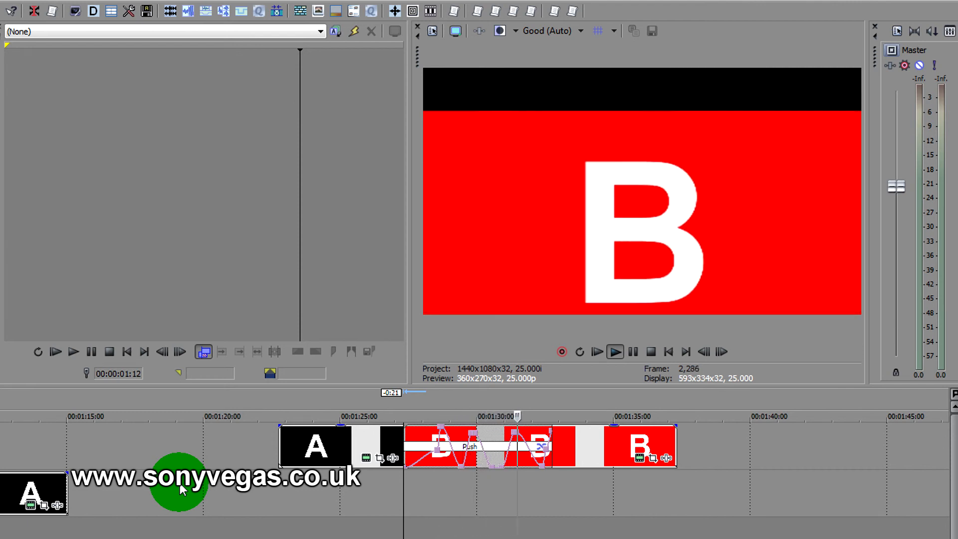
# - Confirm the Push progress envelope hold points and scroll the Push presets to the bordered variants
pyautogui.click(615, 351)
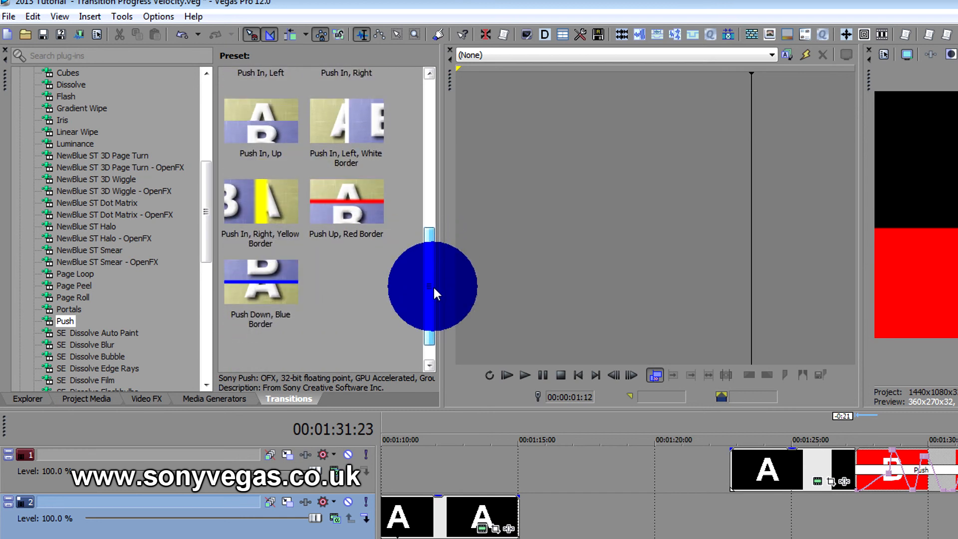
pyautogui.scroll(-3)
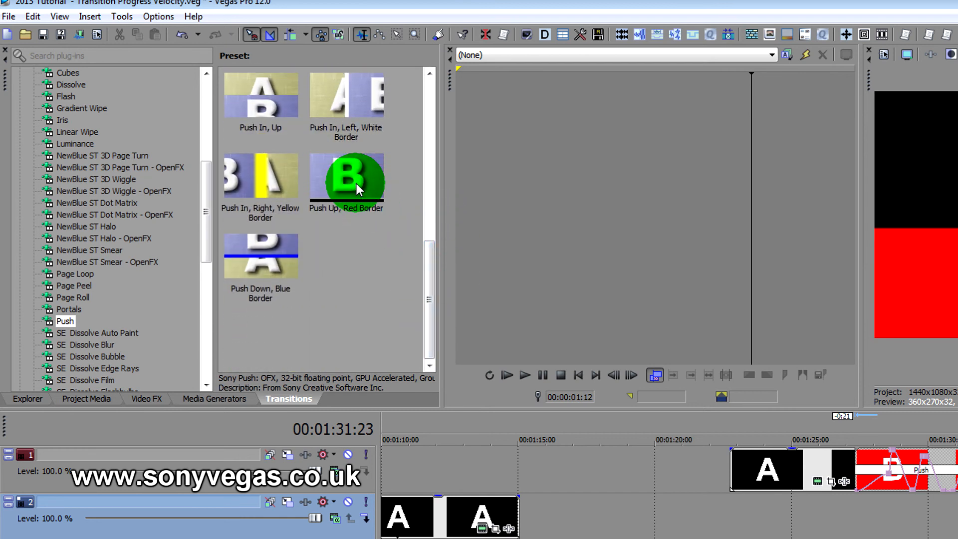